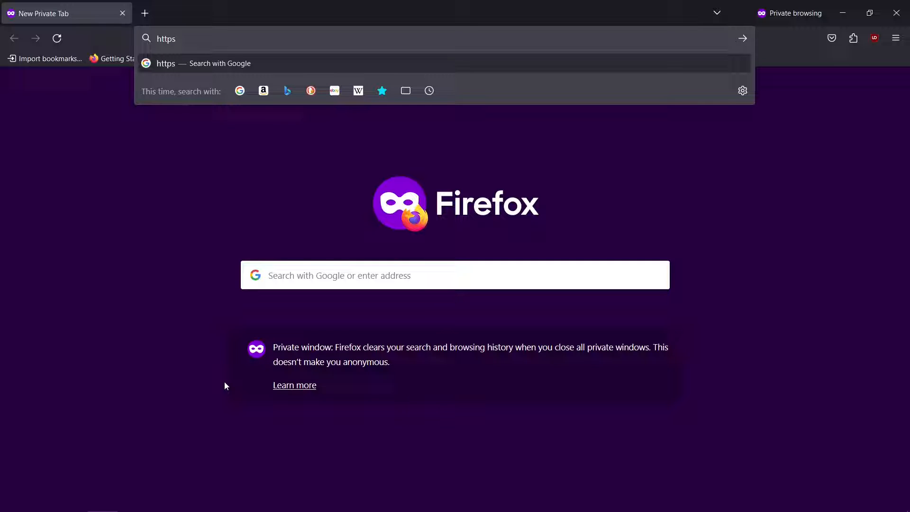
text(://)
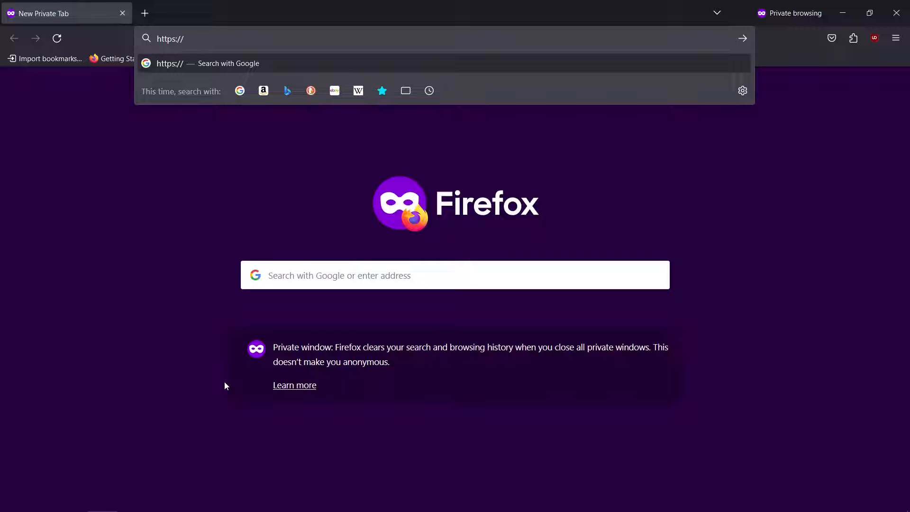
text(zadig.a)
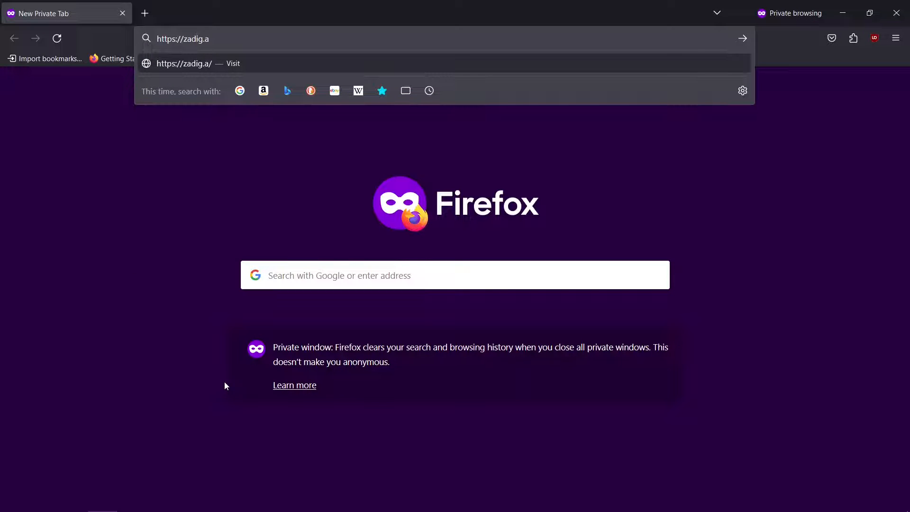
text(keo.)
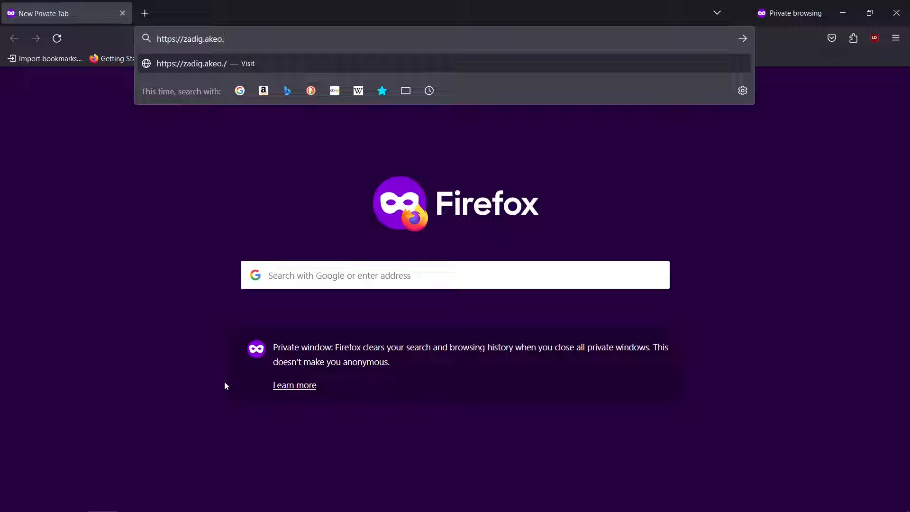
text(ie)
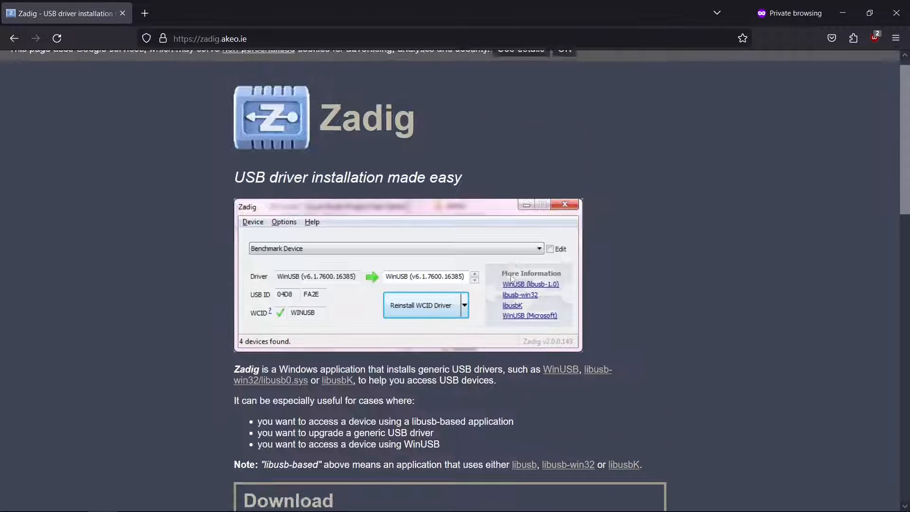
Download Zadig 2.8 from the Download section and launch it
scroll(down, 3)
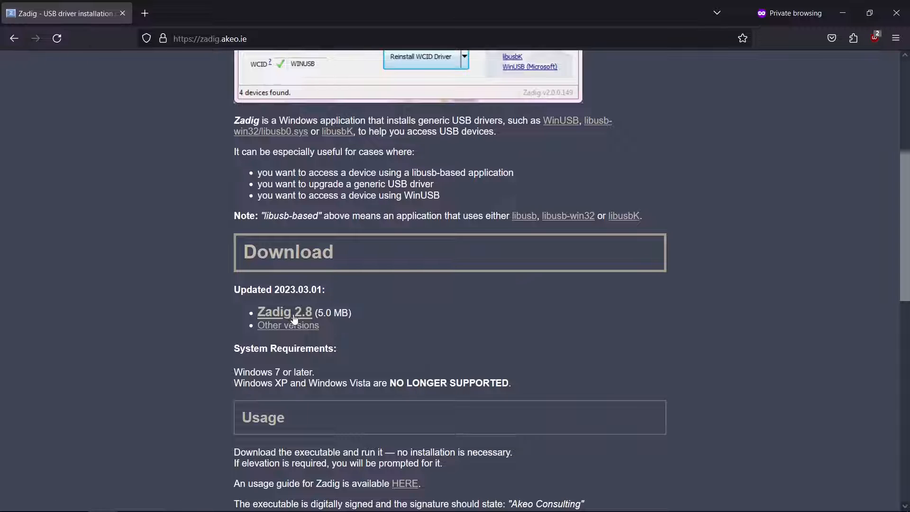
click(284, 313)
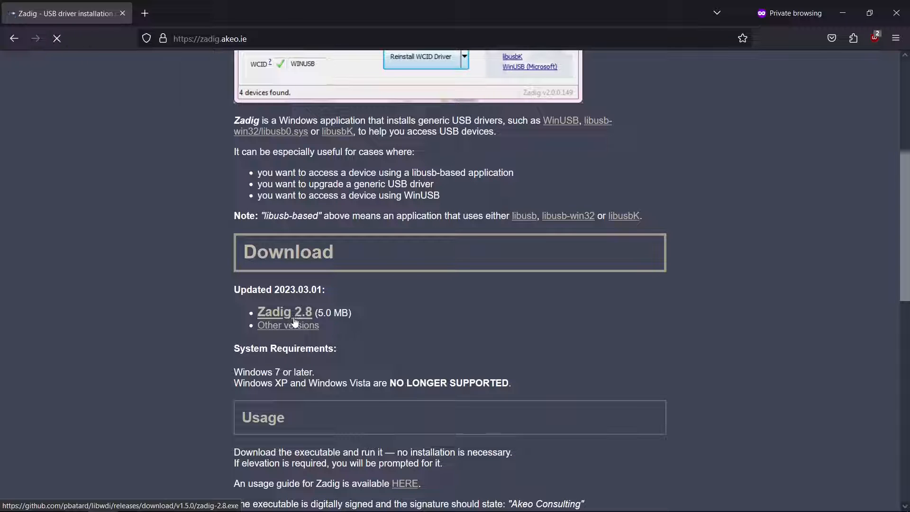
click(284, 313)
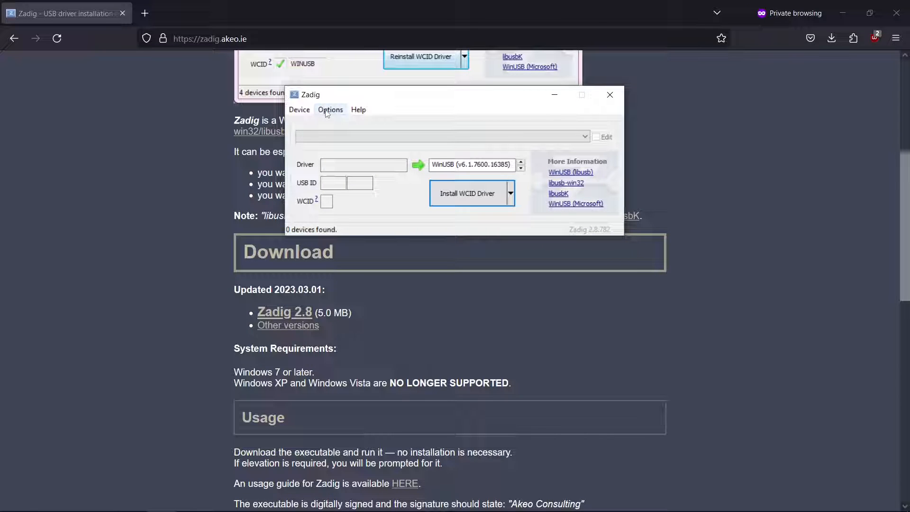
List all devices, reinstall the WinUSB driver for Bulk-In, Interface (Interface 0), then close Zadig
click(330, 110)
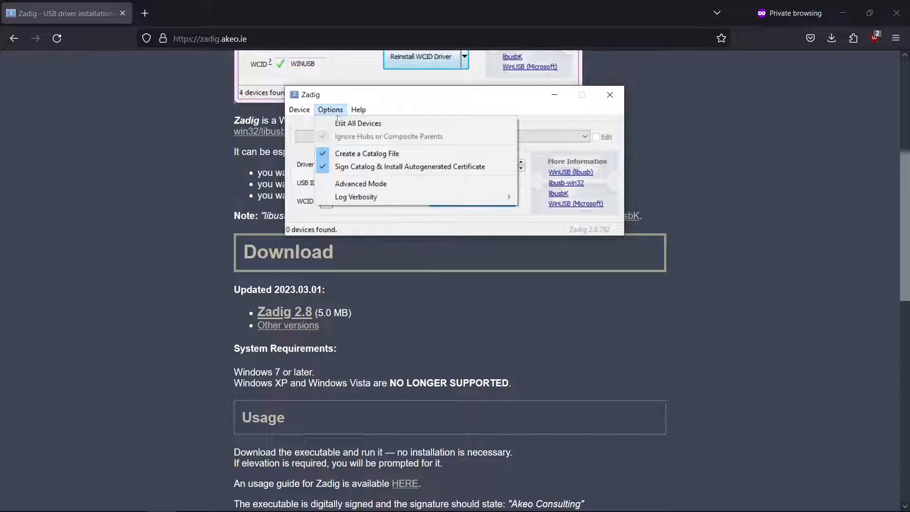
click(359, 124)
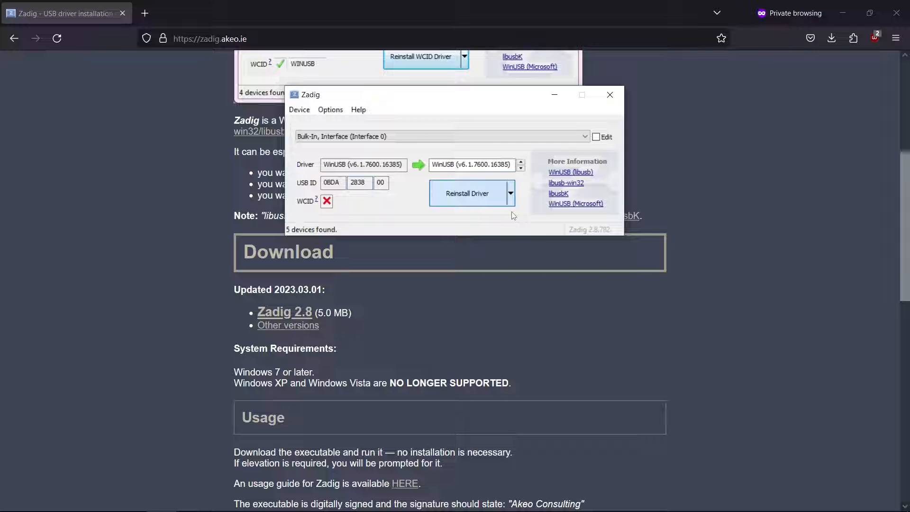
click(466, 194)
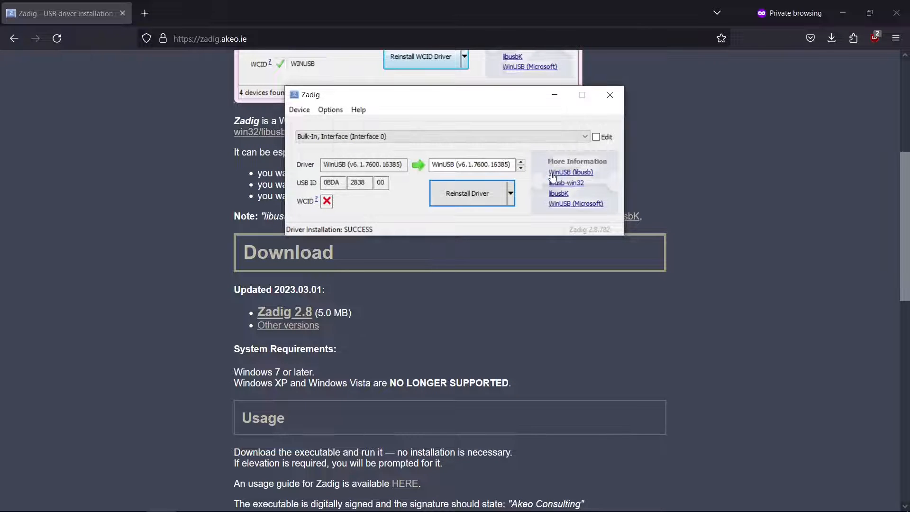
click(611, 95)
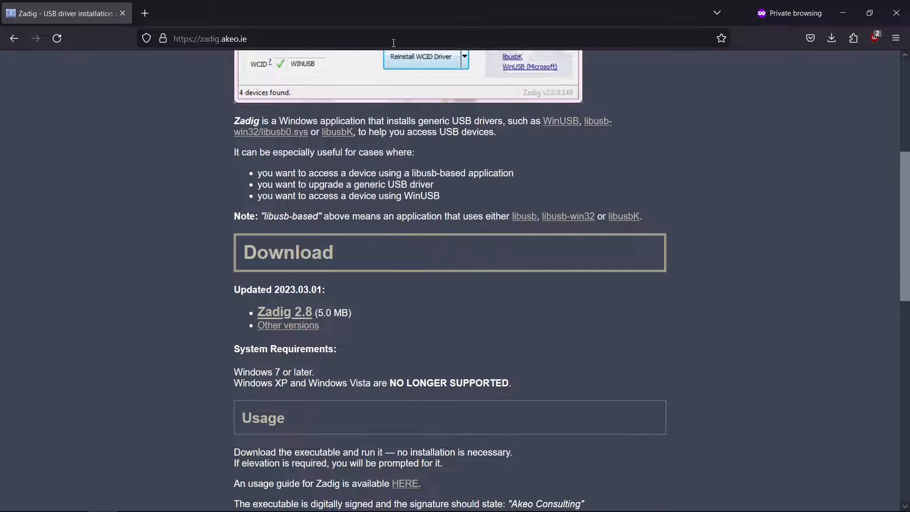
Download the HDSDR v2.80 installer from hdsdr.de and run HDSDR_install.exe
text(hdsdr)
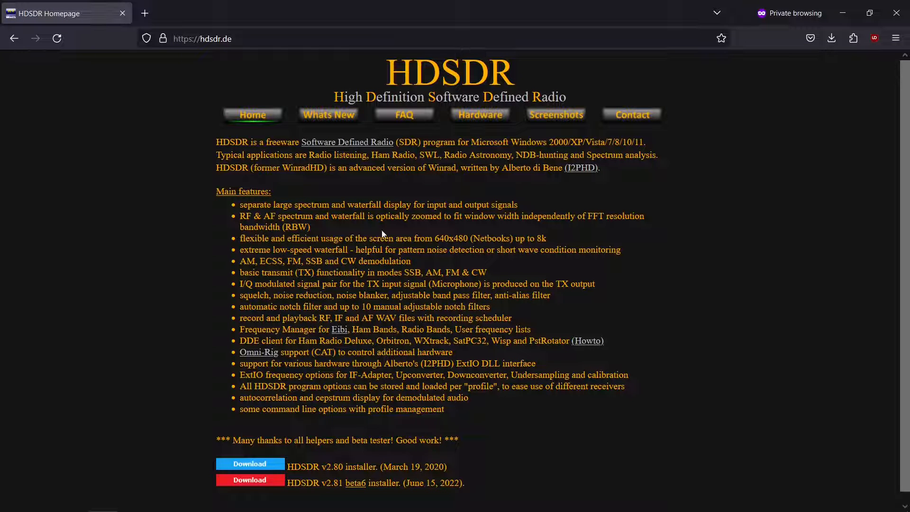
scroll(down, 3)
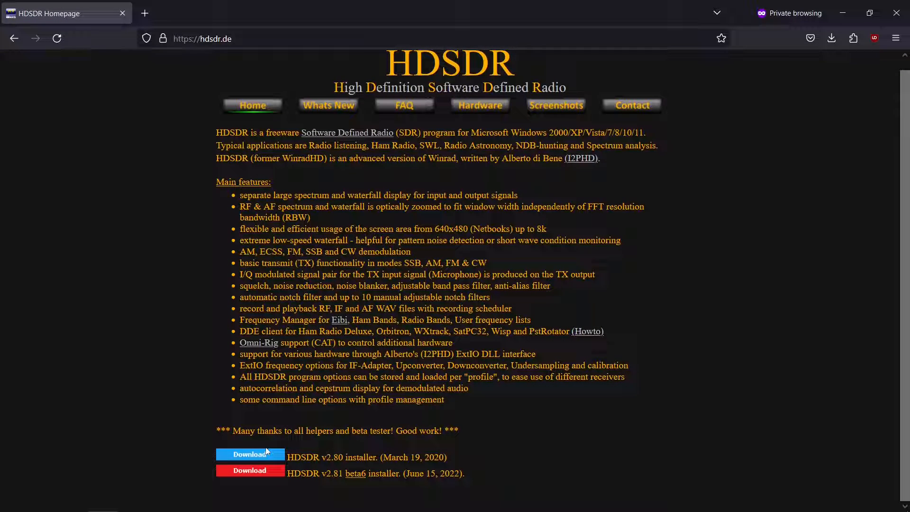
click(251, 455)
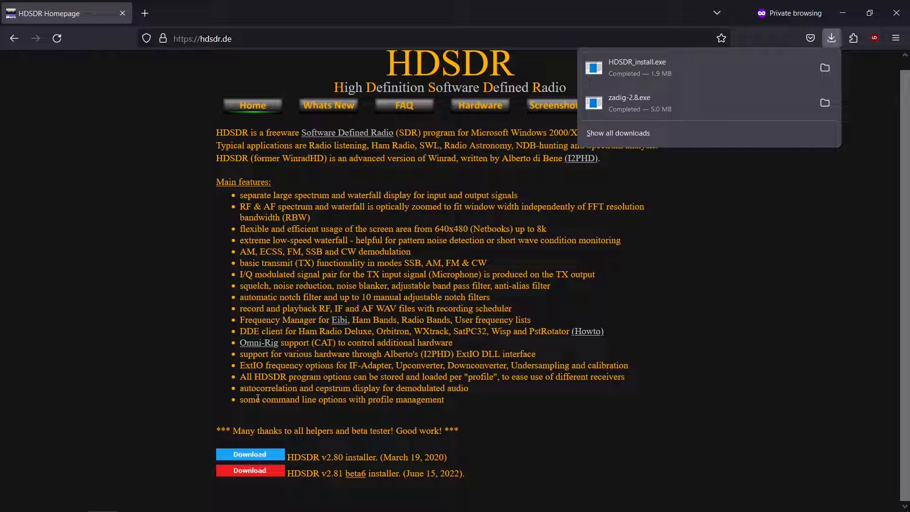
mouse_move(635, 66)
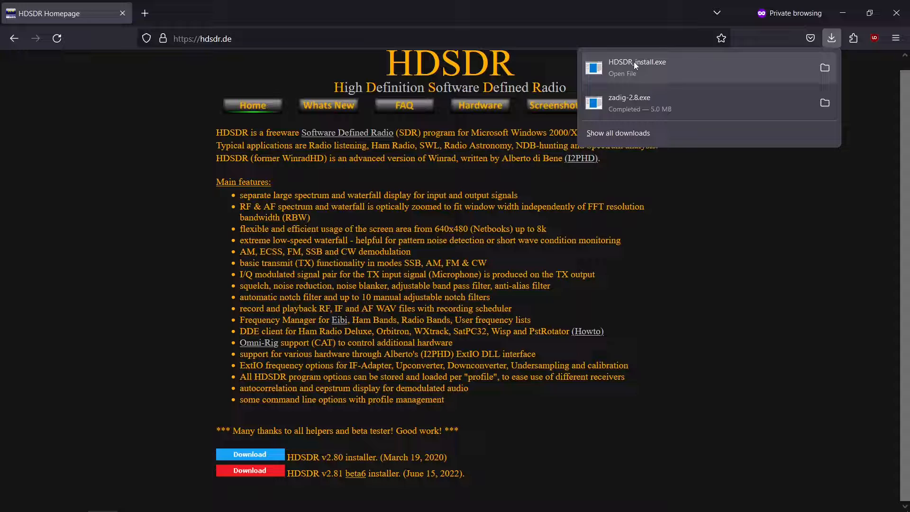
click(637, 66)
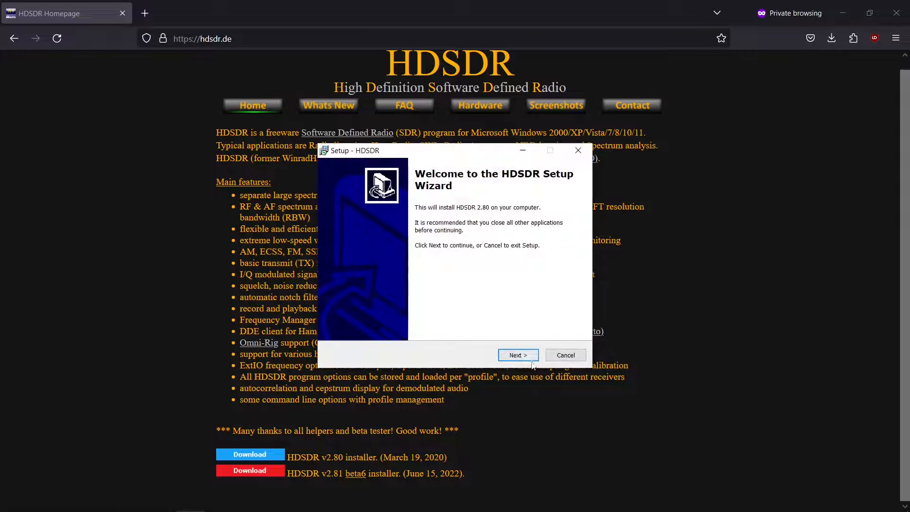
Accept the HDSDR license and keep the default C:\Program Files (x86)\HDSDR folder
click(517, 355)
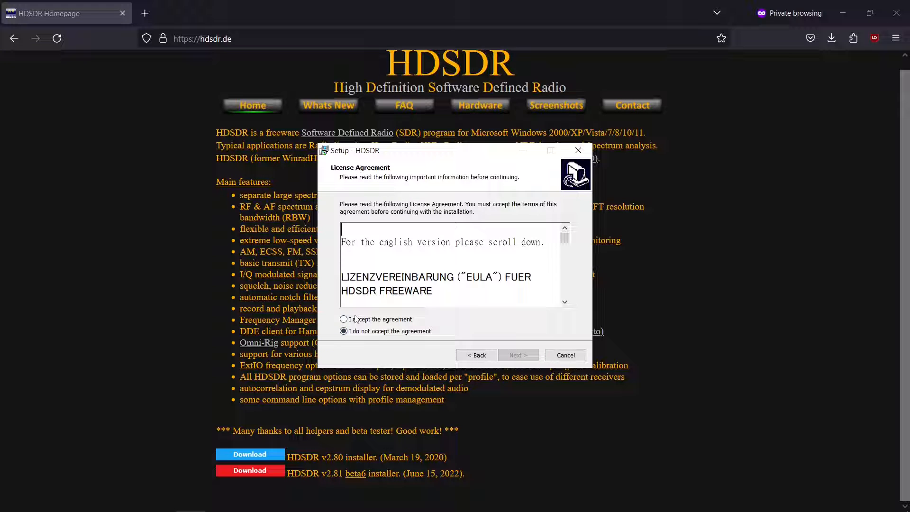
click(344, 319)
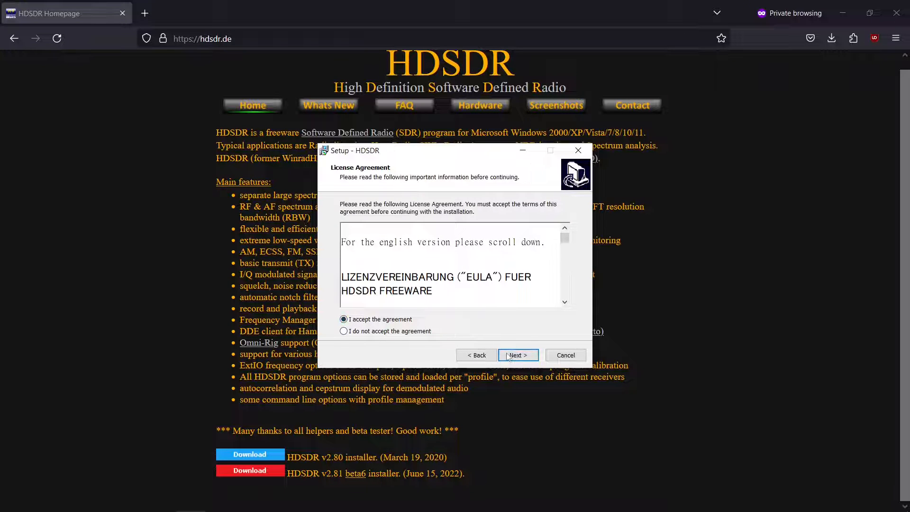
click(517, 355)
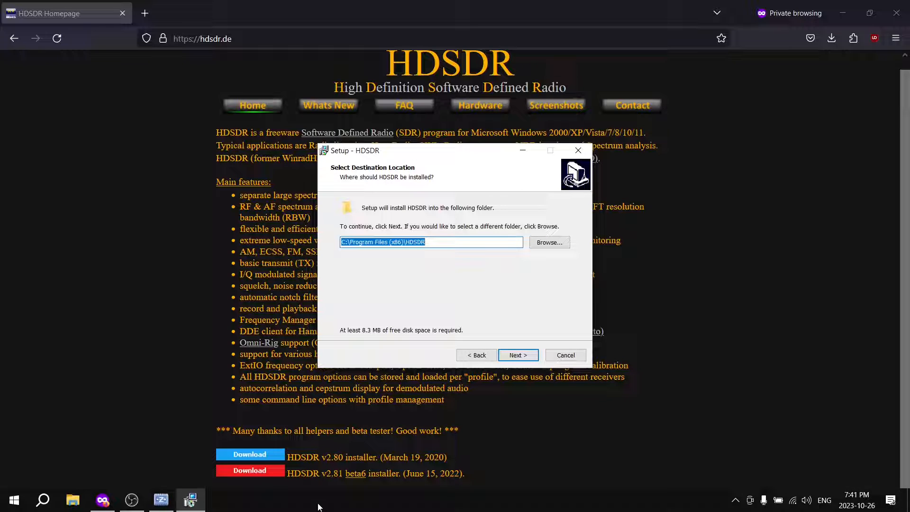
click(43, 500)
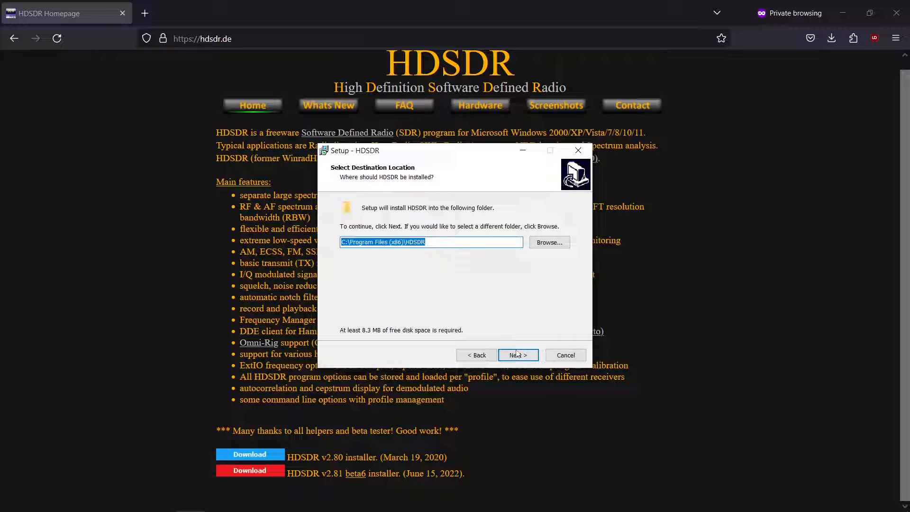
click(518, 355)
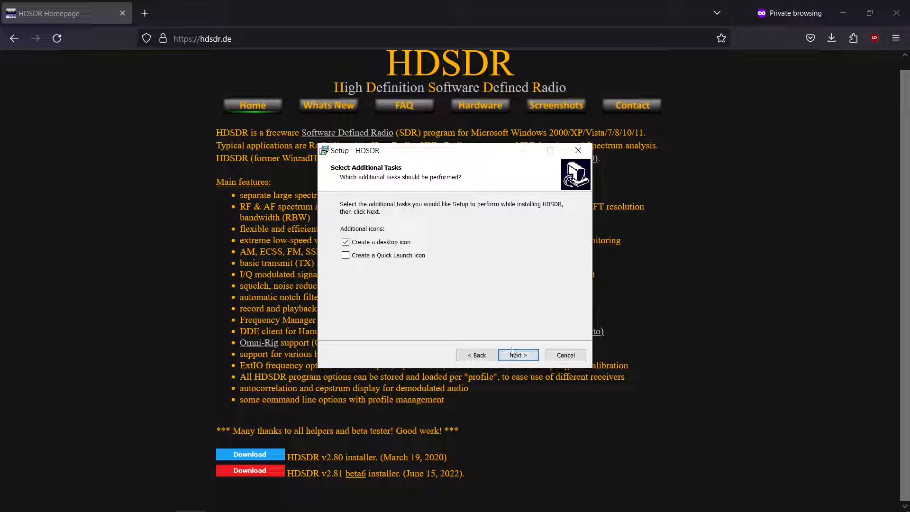
Install with a desktop icon, skip launching HDSDR, and finish setup
click(518, 354)
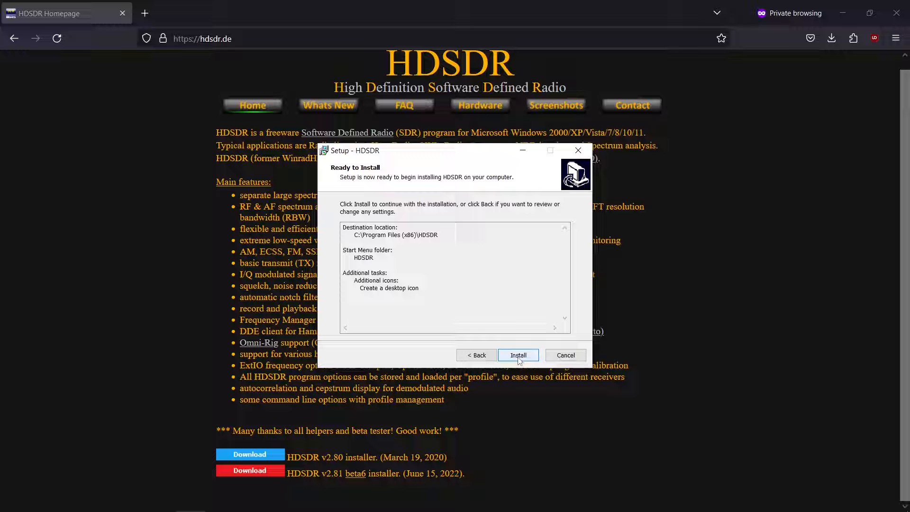
click(518, 355)
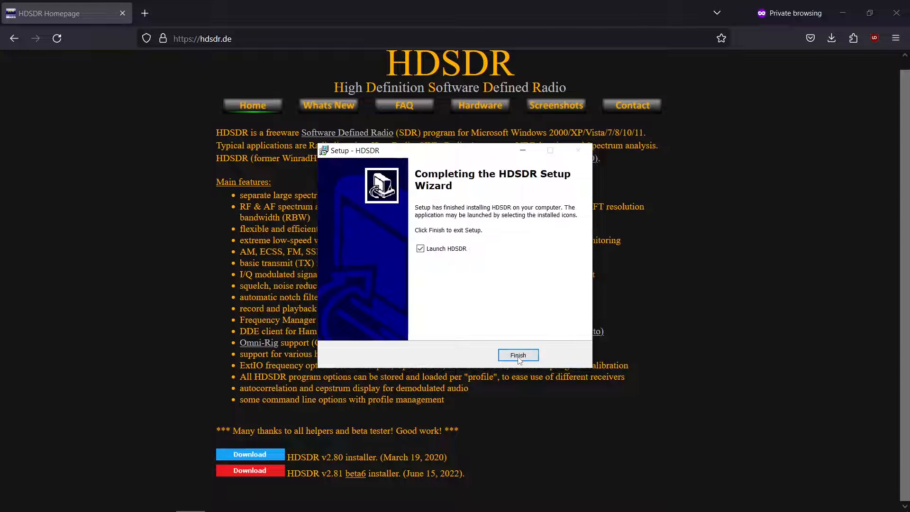
click(422, 249)
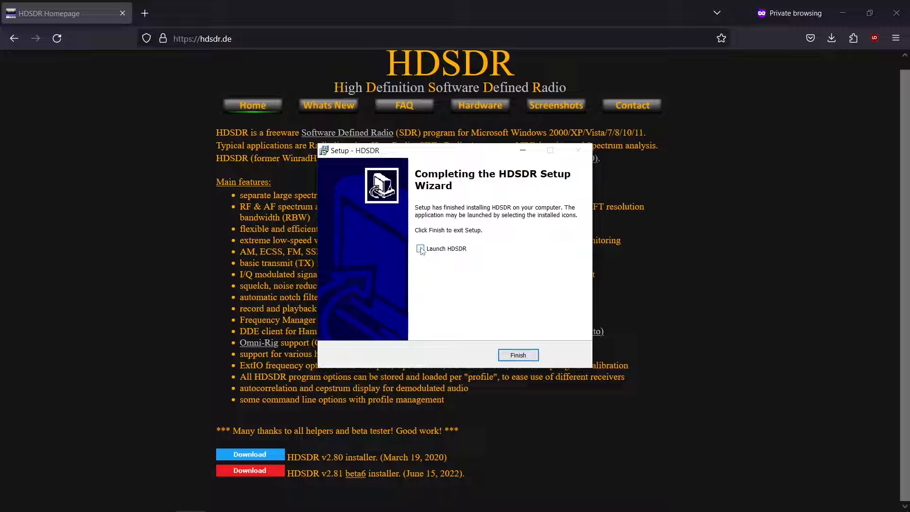
click(518, 355)
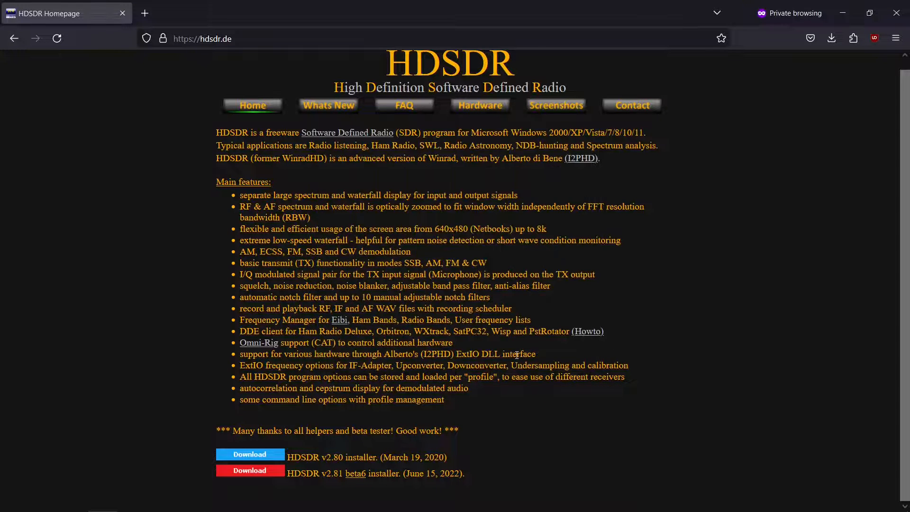
mouse_move(364, 144)
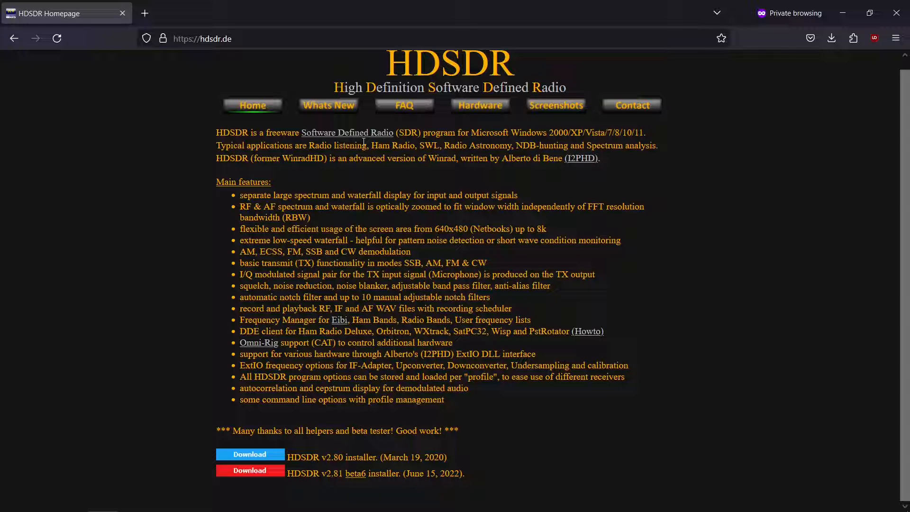
mouse_move(474, 116)
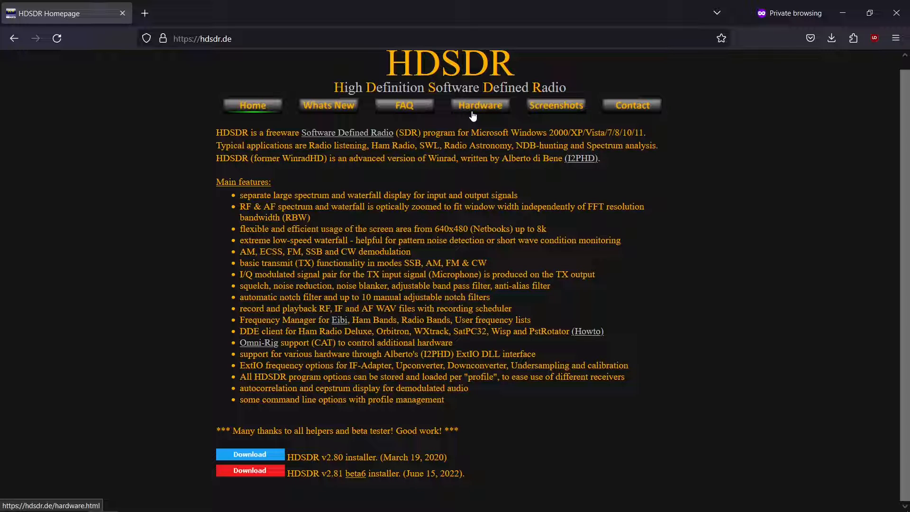
From HDSDR's Hardware page, follow the RTLSDR (RTL2832) USB Website link to the ExtIO_RTL releases
click(480, 105)
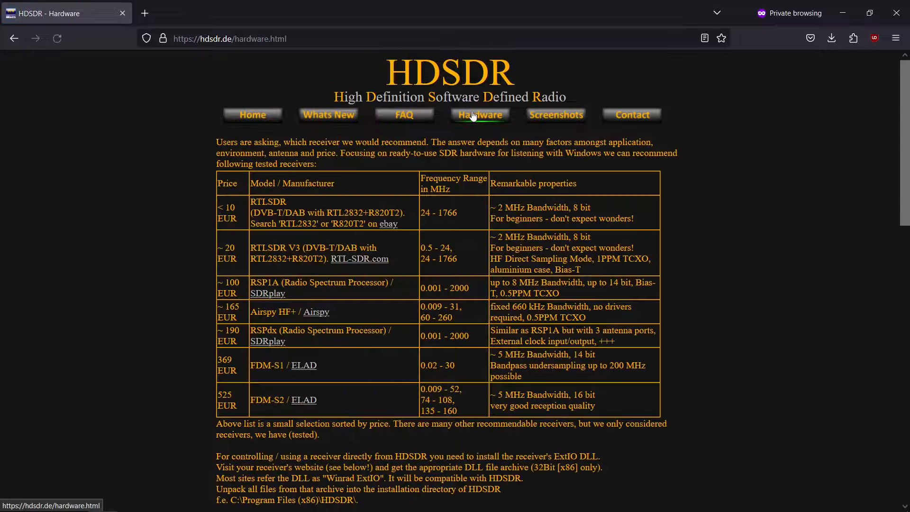
scroll(down, 3)
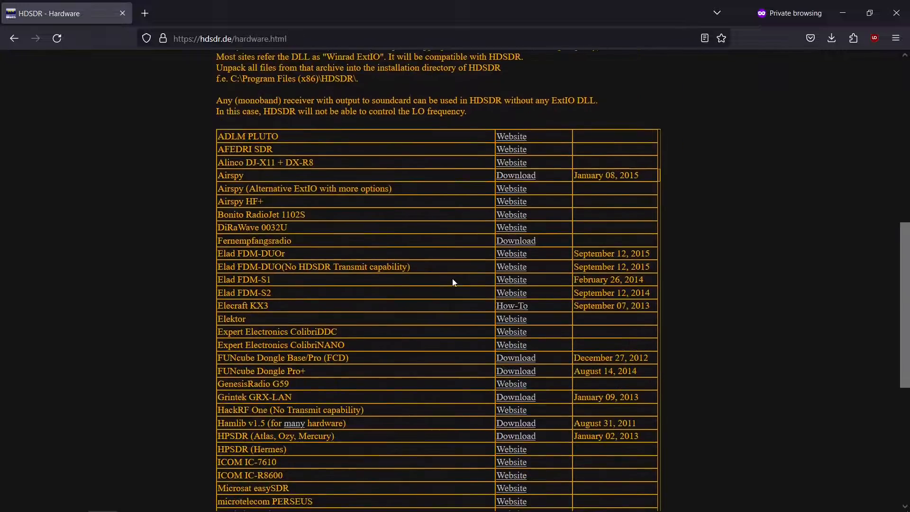
scroll(down, 3)
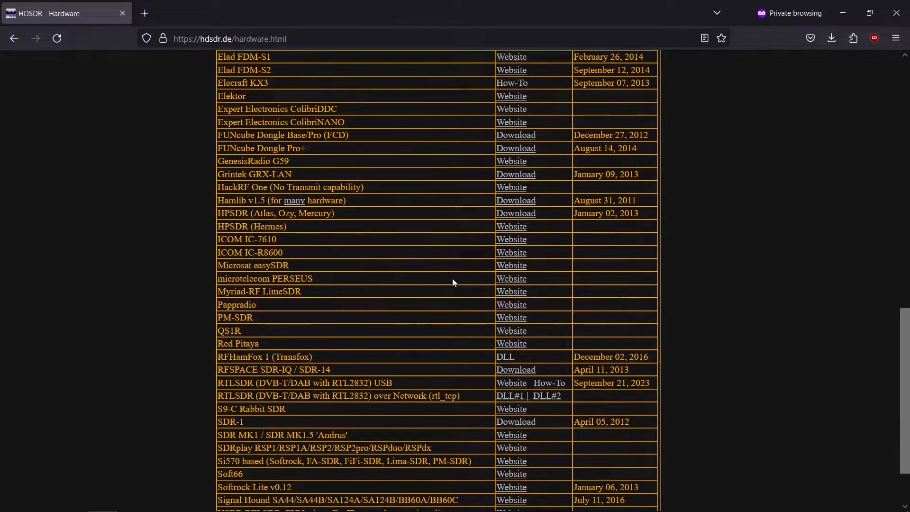
mouse_move(504, 386)
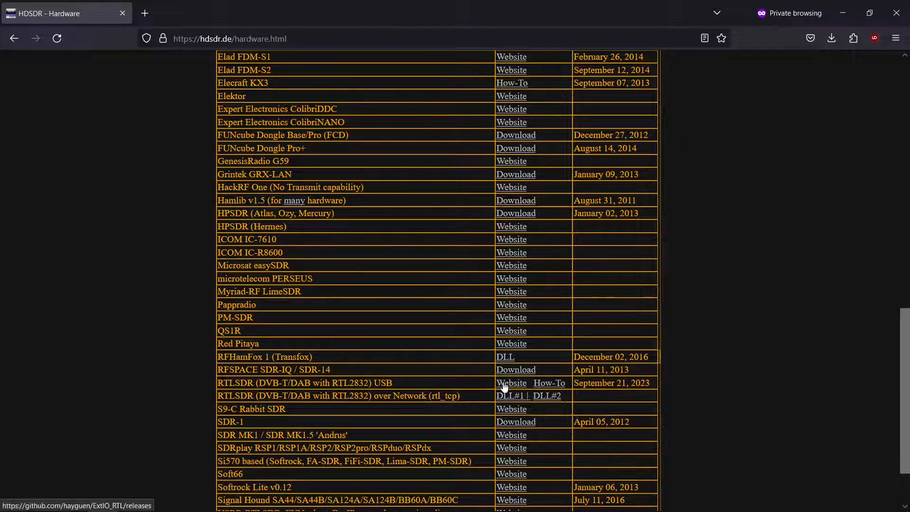
click(514, 396)
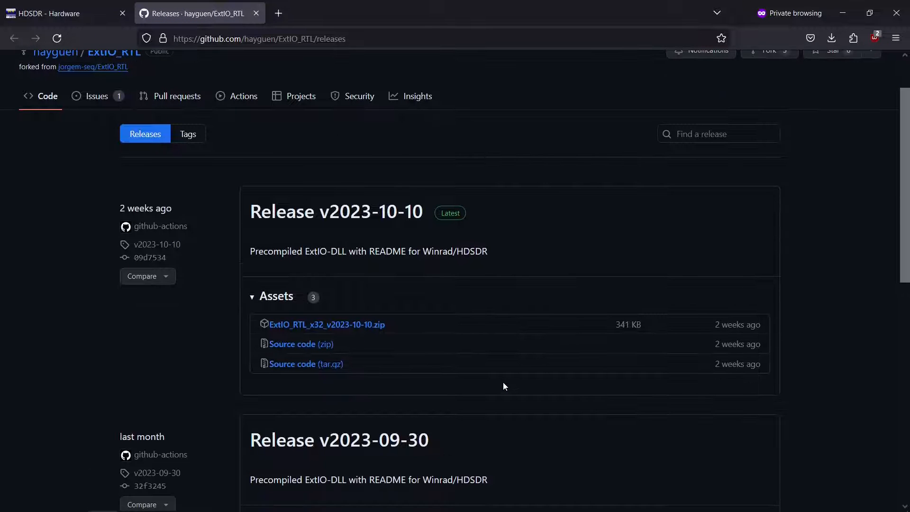
Download the ExtIO_RTL_x32_v2023-10-10.zip asset
click(328, 324)
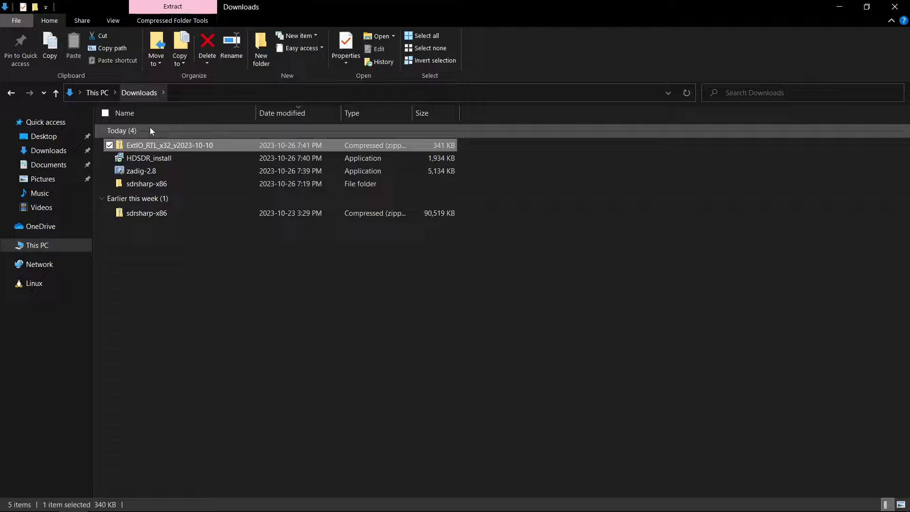
Extract the zip into its own folder, revealing ExtIO_RTL.dll, LICENSE and README.md
right_click(169, 145)
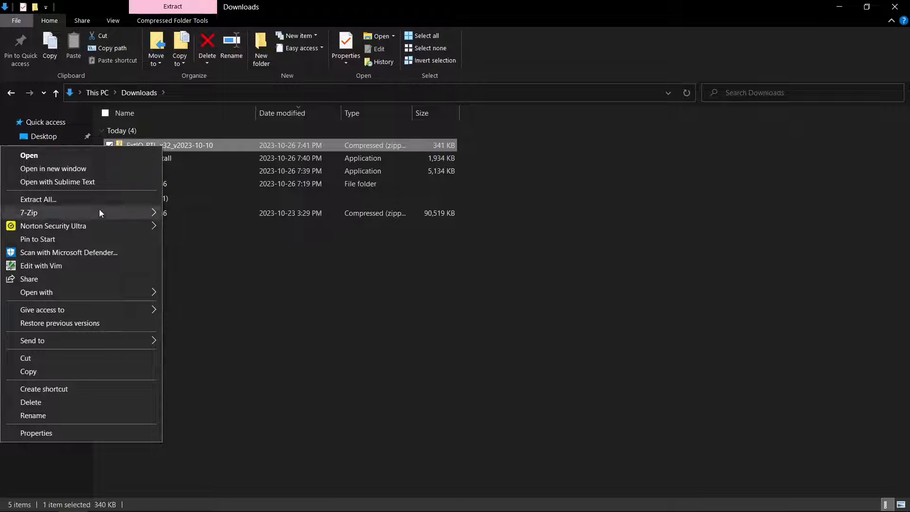
click(38, 199)
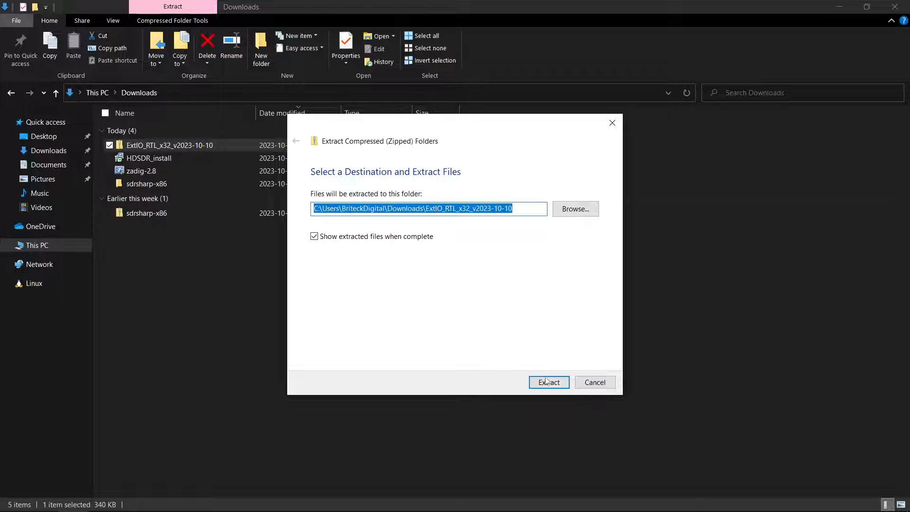
click(549, 382)
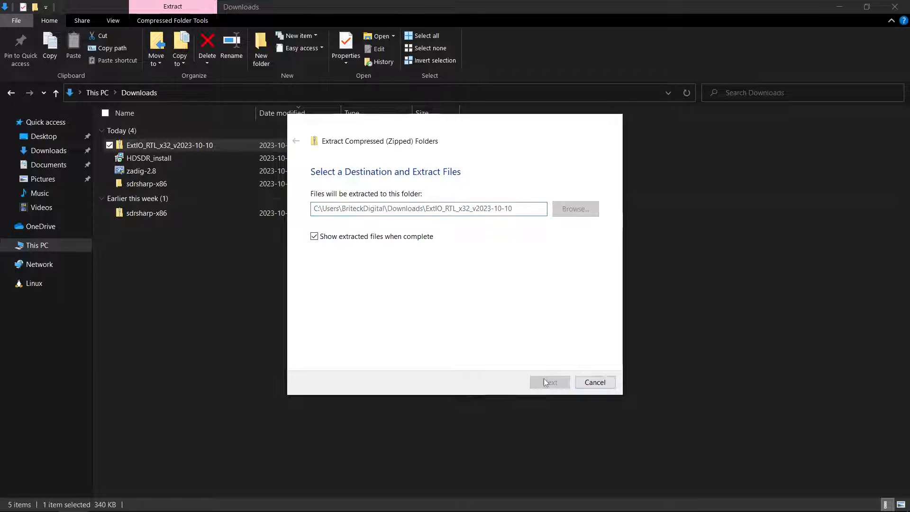
click(550, 382)
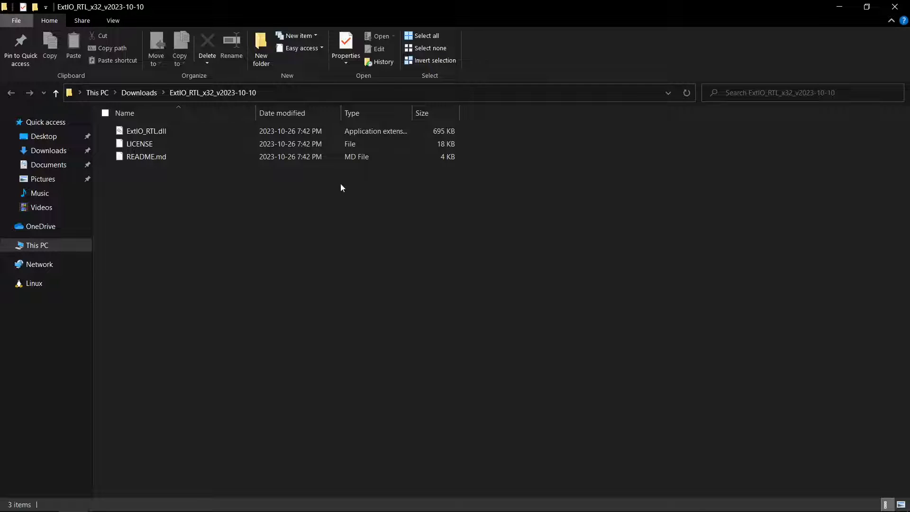
click(146, 131)
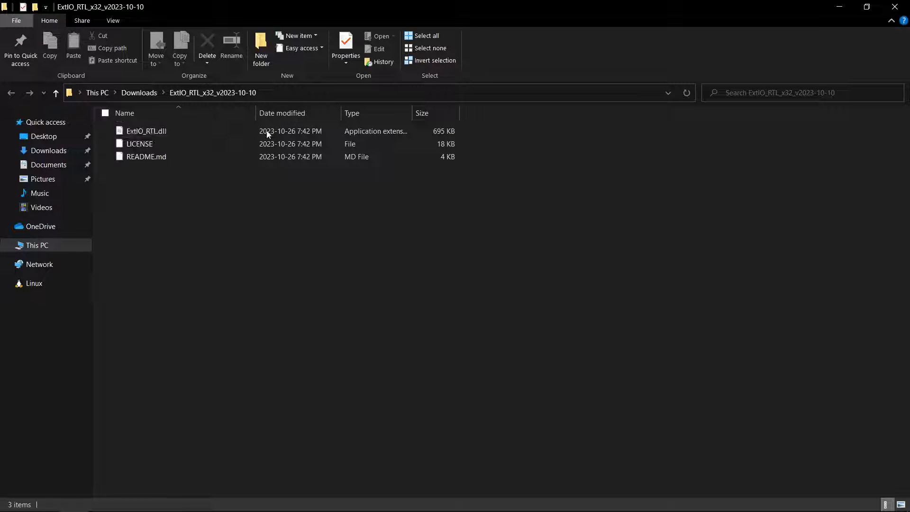
Cut ExtIO_RTL.dll for moving
right_click(146, 131)
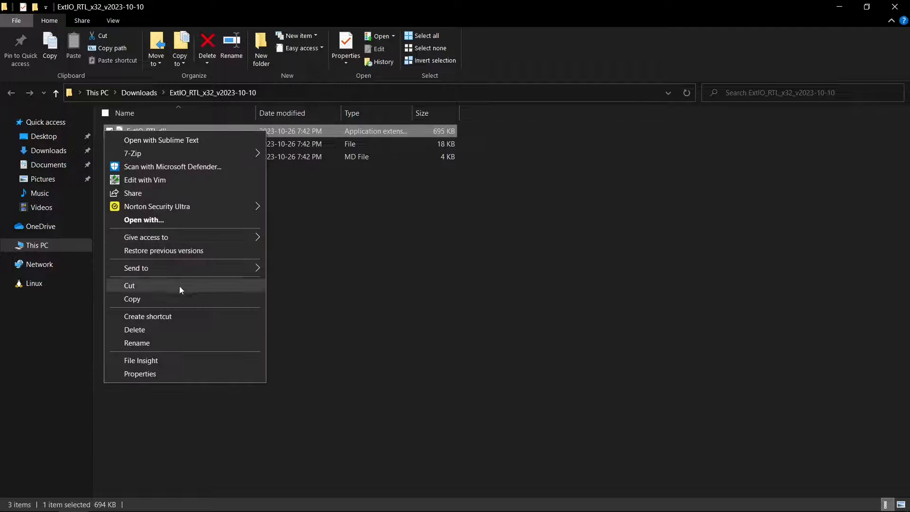
click(129, 286)
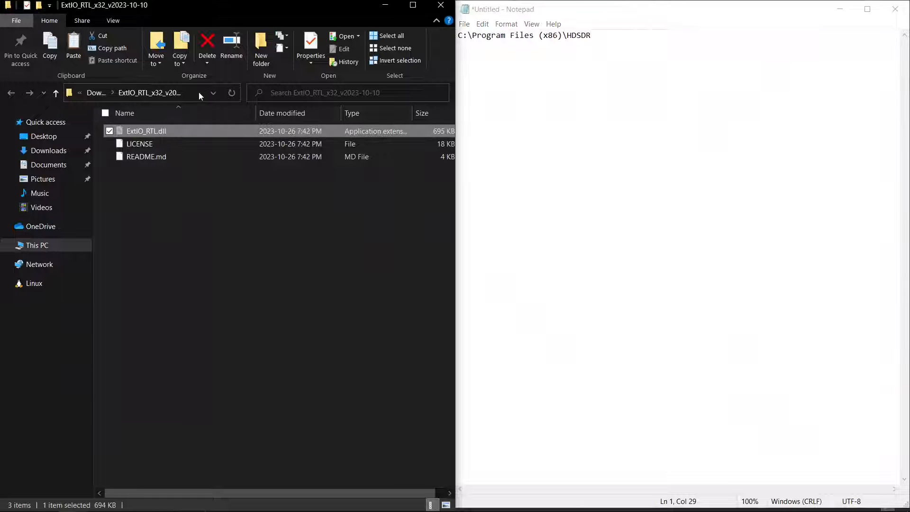
Navigate to C:\Program Files (x86)\HDSDR via the address bar
click(156, 93)
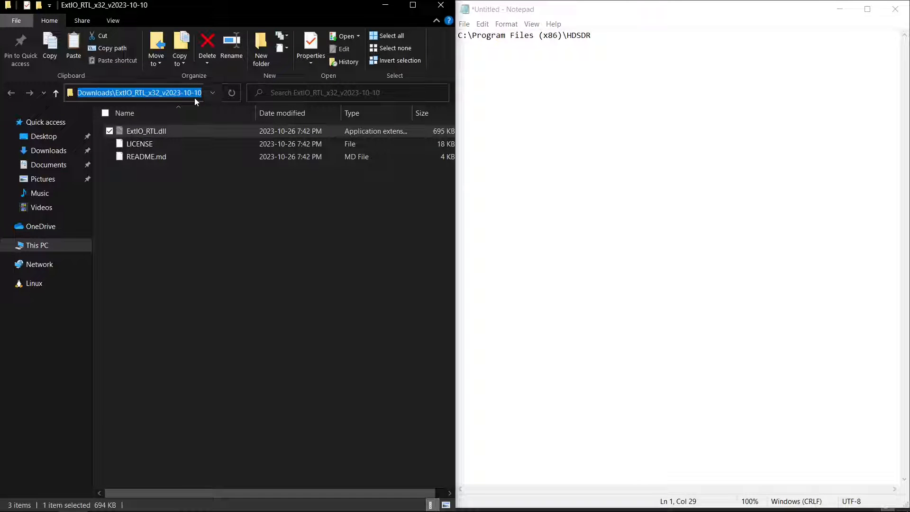
text(C:\)
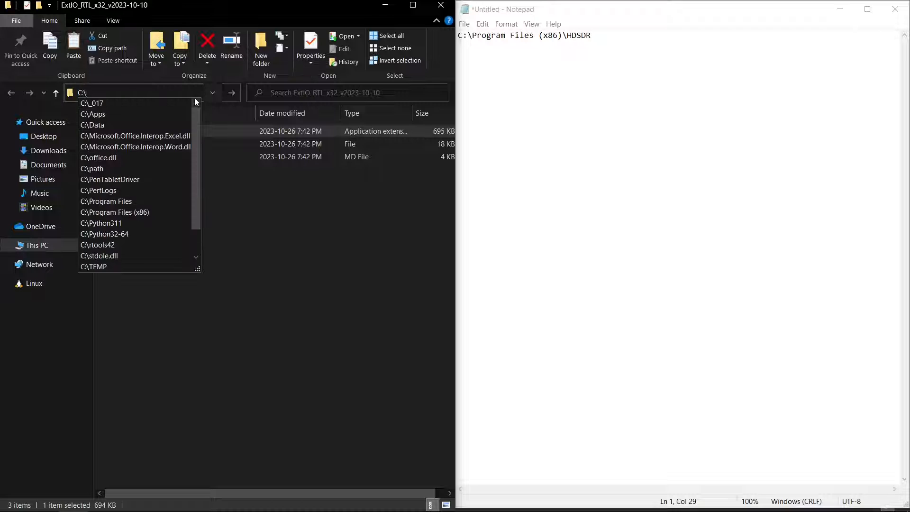
text(Program Files (x86)\)
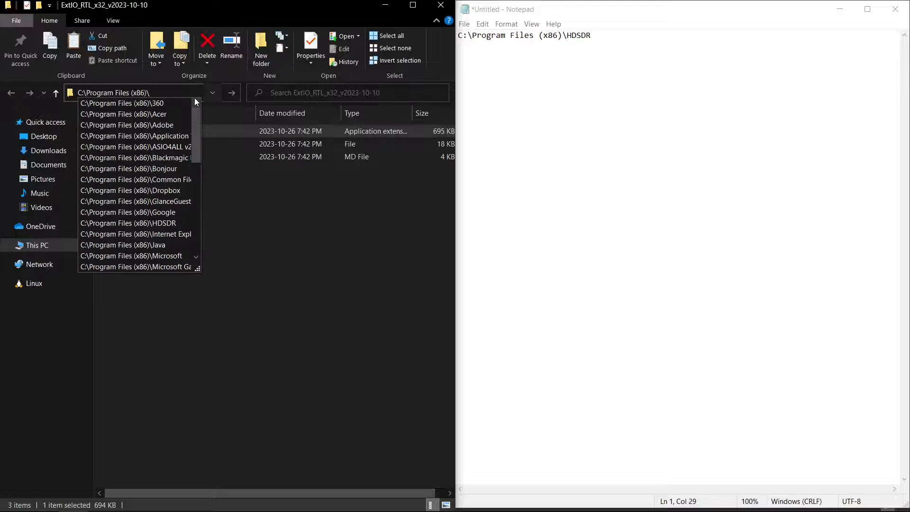
text(HDSDR)
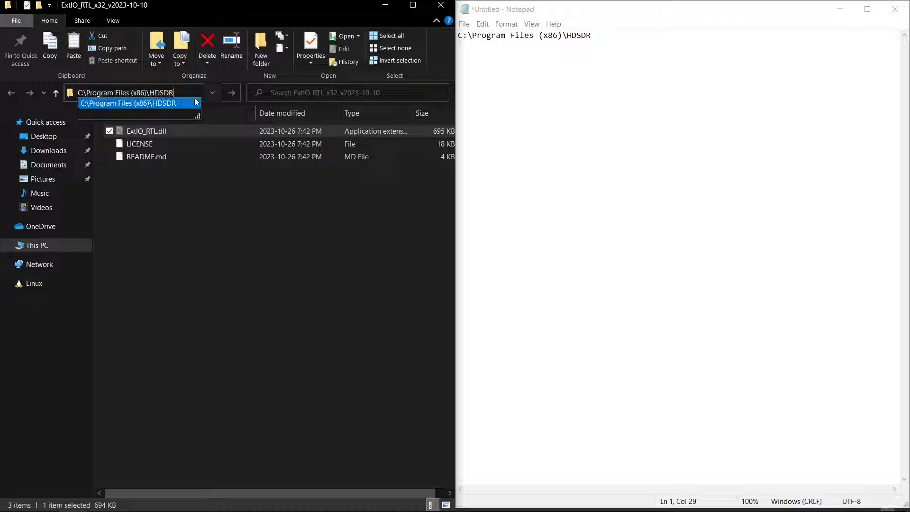
key(Enter)
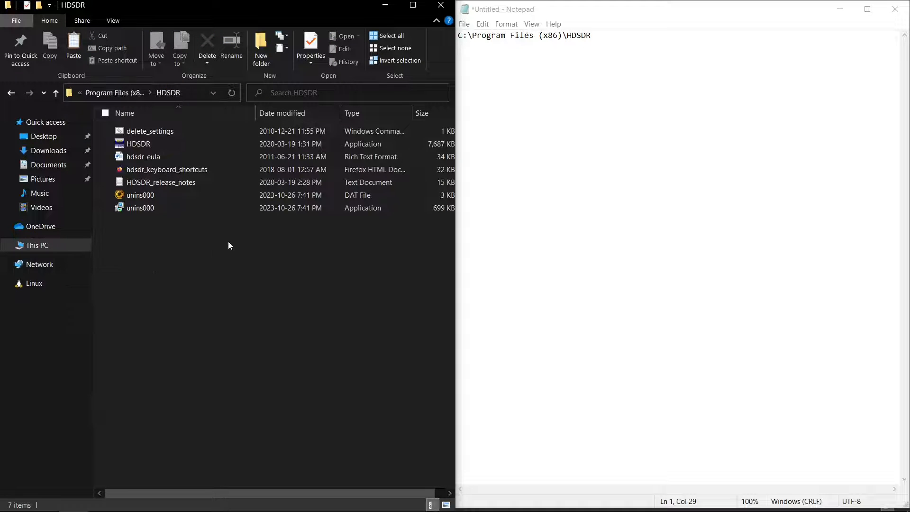
Paste ExtIO_RTL.dll into the HDSDR folder with administrator permission and launch HDSDR
right_click(230, 245)
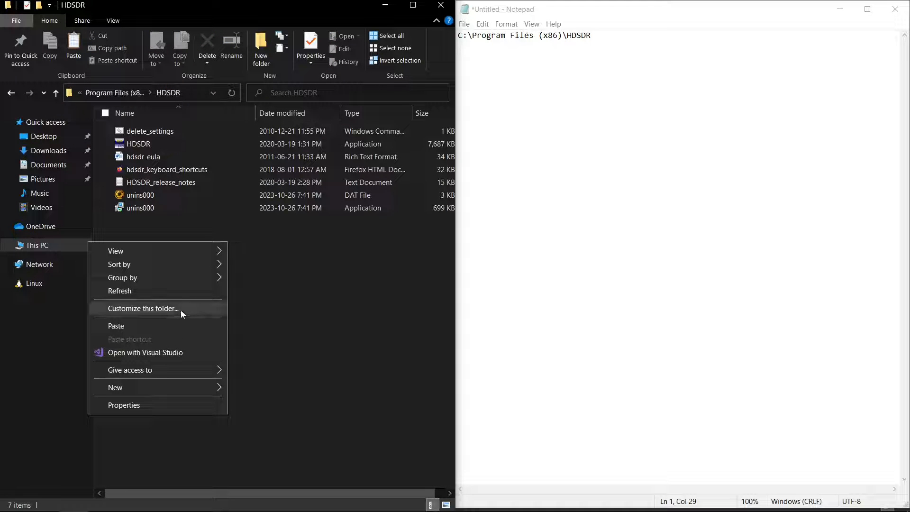
click(115, 327)
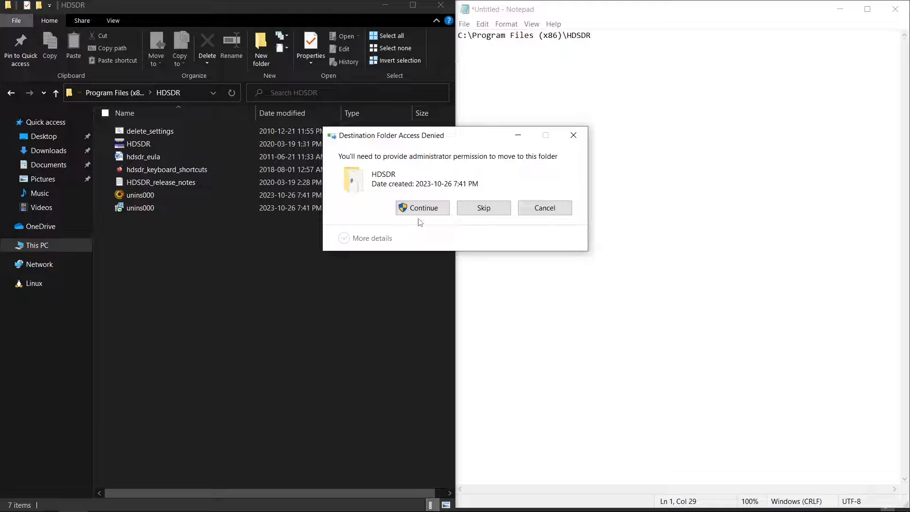
click(423, 207)
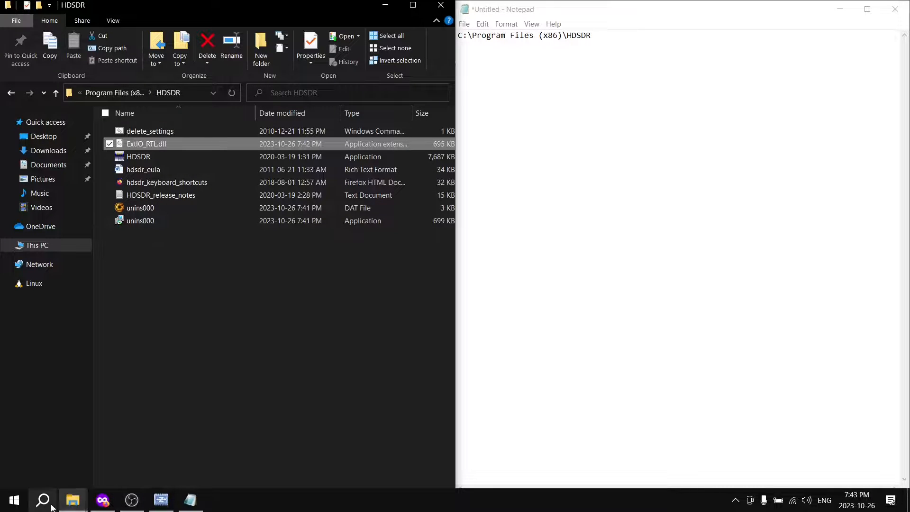
click(42, 501)
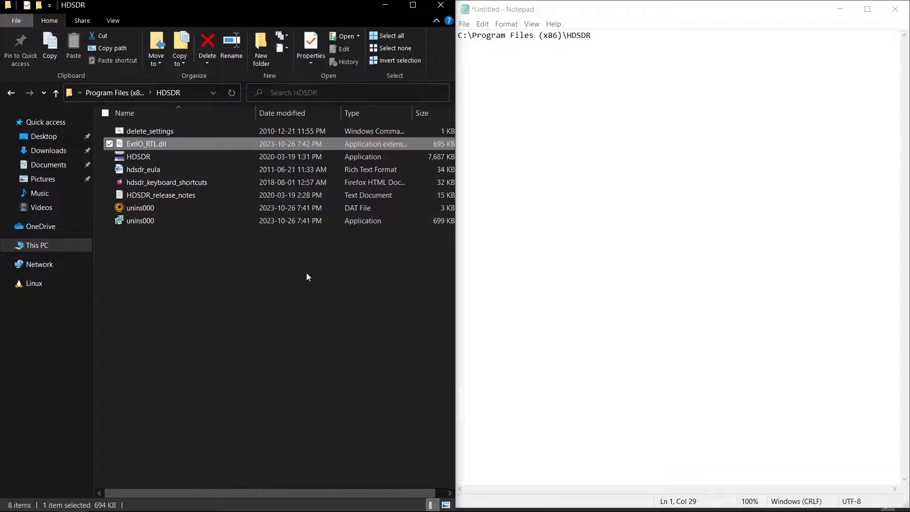
double_click(140, 157)
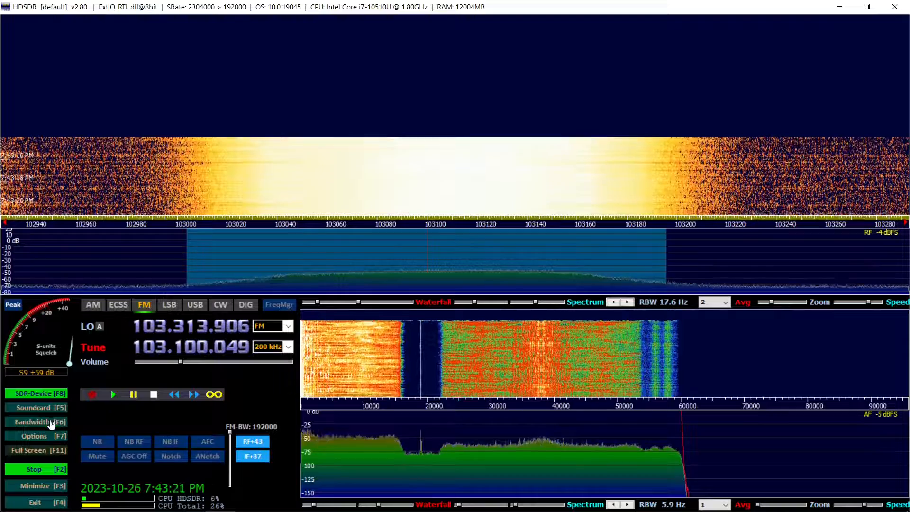
Check the sampling rates (2304000 Hz input, 192000 Hz output) in the Bandwidth panel and dismiss it
click(37, 422)
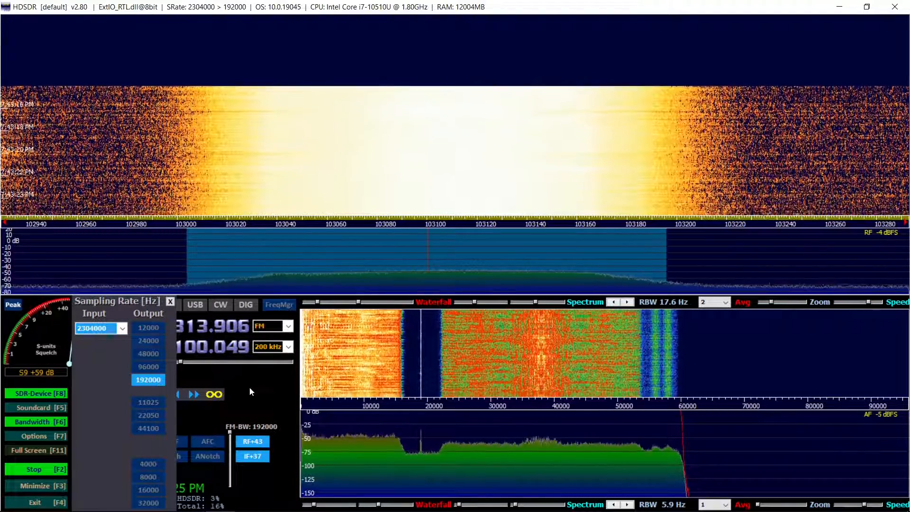
click(169, 302)
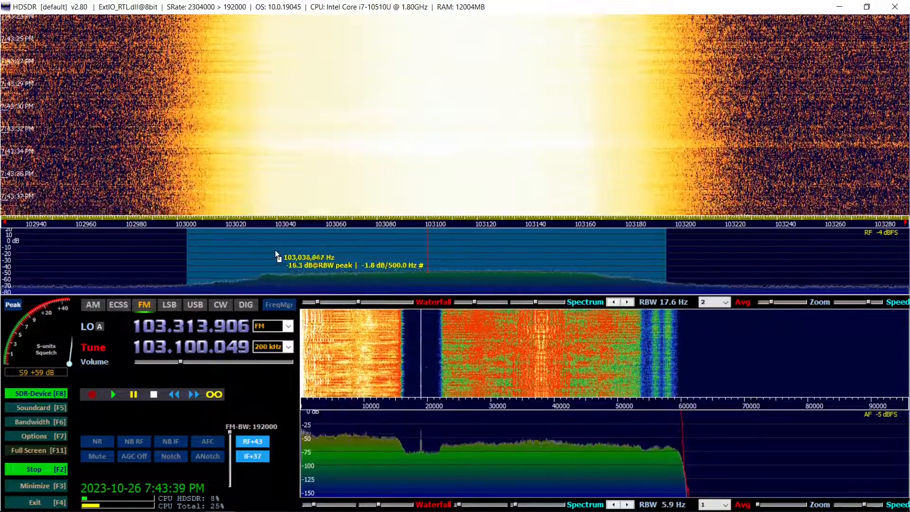
mouse_move(290, 252)
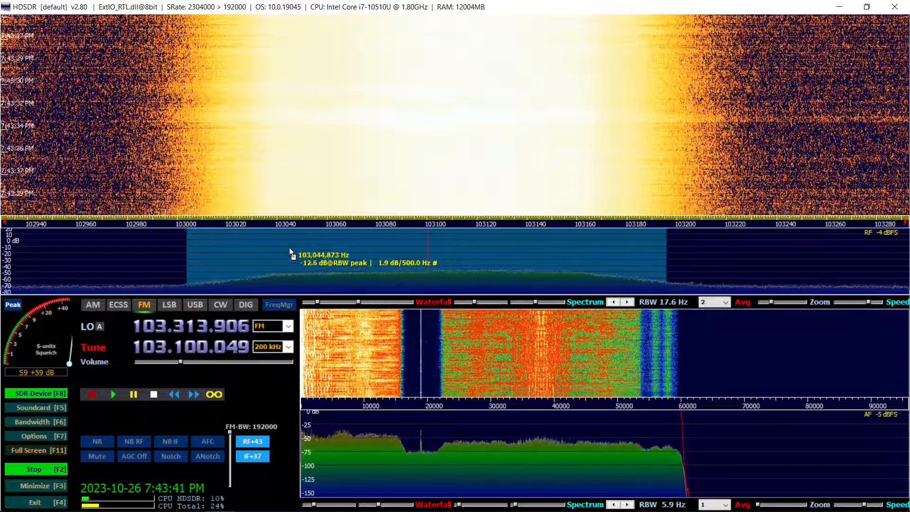